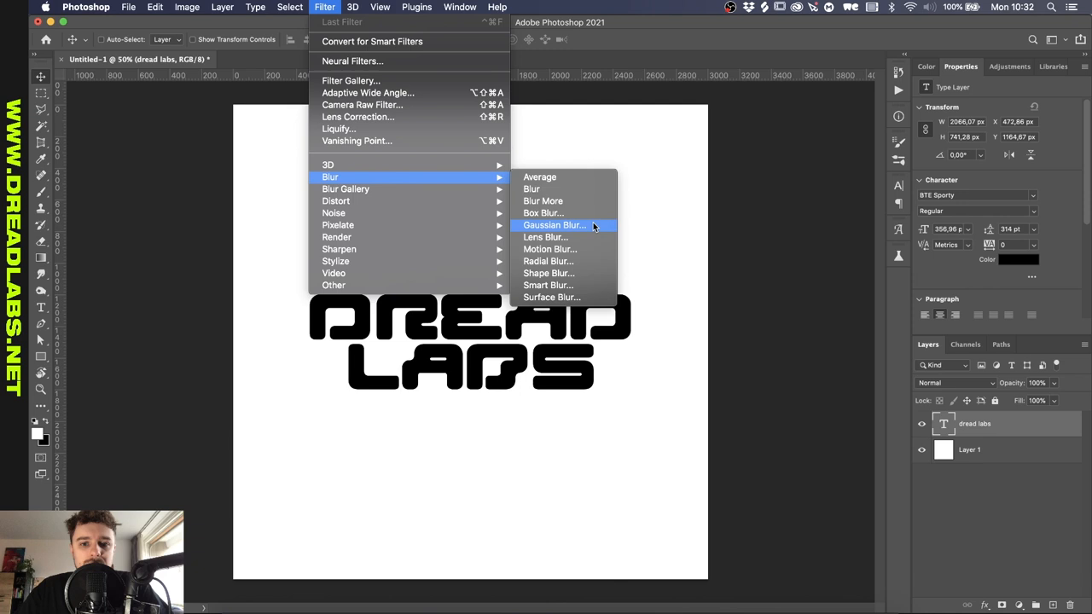
Step: Soften the DREAD LABS text with a roughly 10 px Gaussian Blur smart filter
click(555, 226)
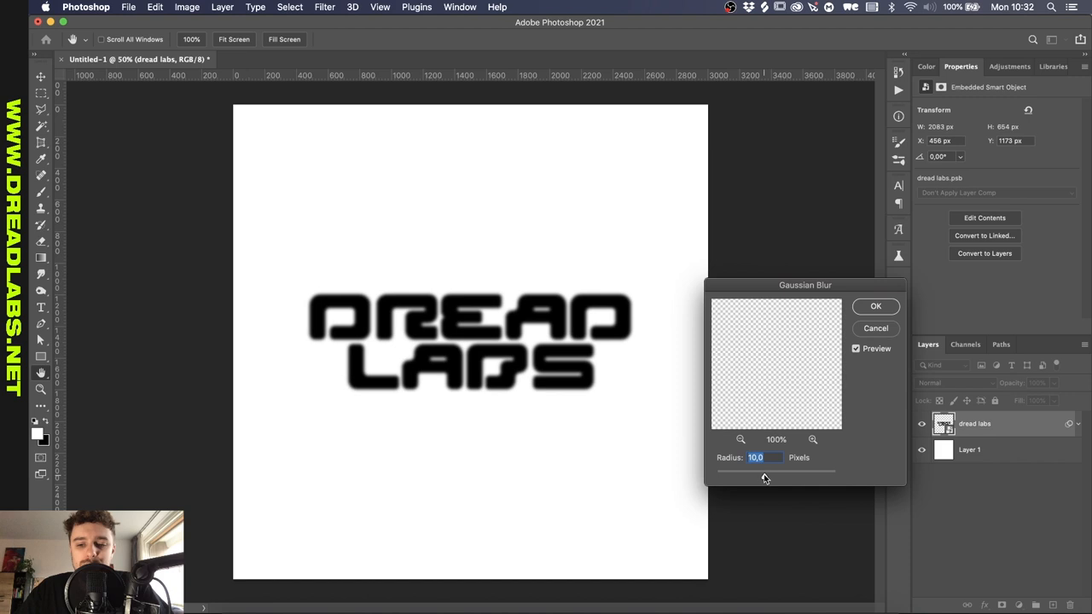
click(875, 307)
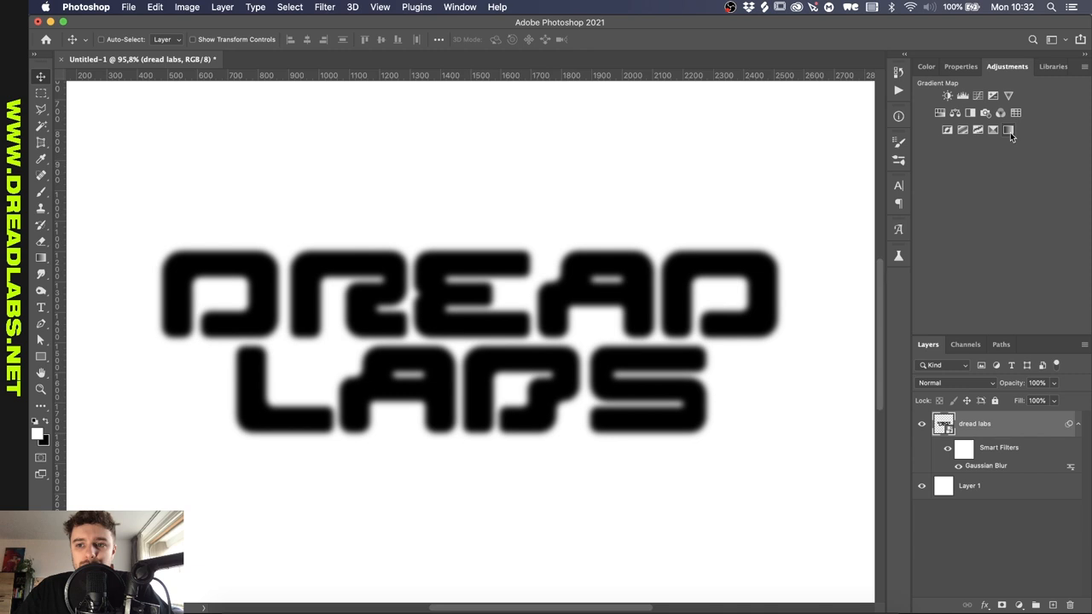
Step: Add a Gradient Map and set its light end to pale teal for the background
click(993, 113)
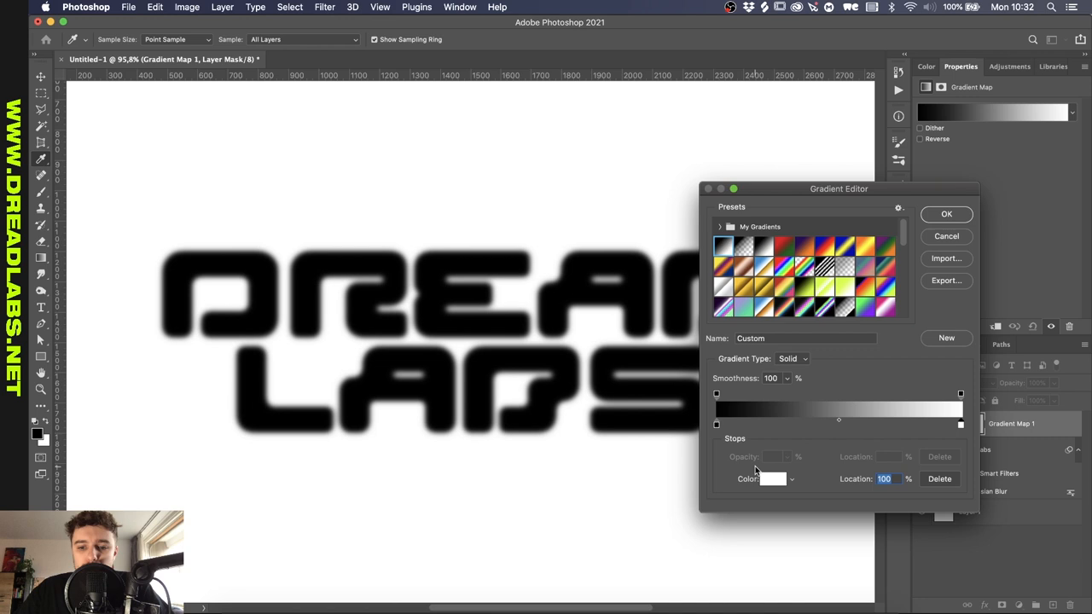
click(773, 477)
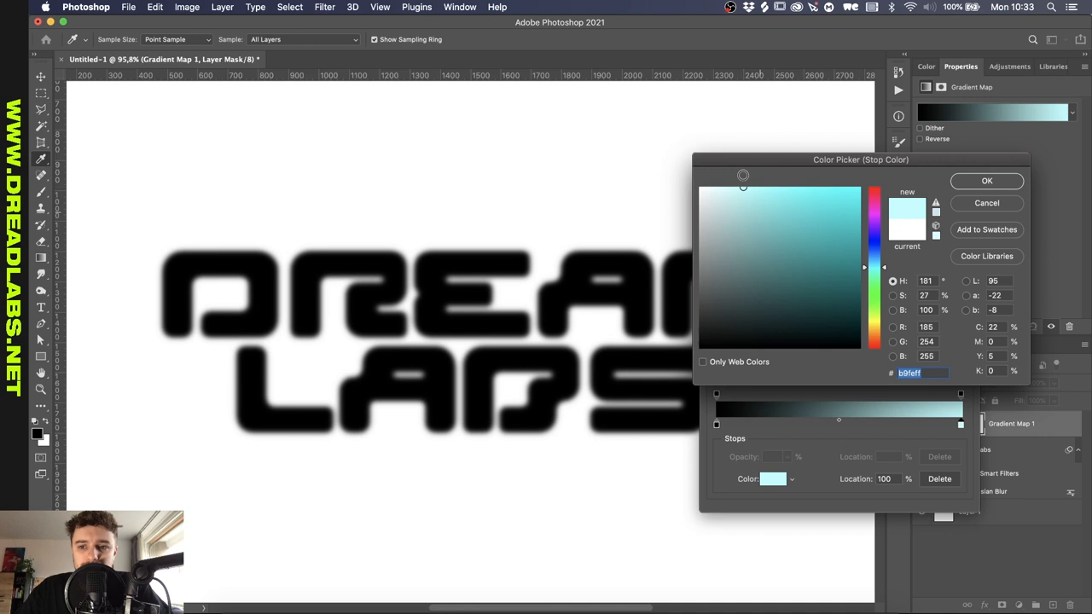
click(986, 181)
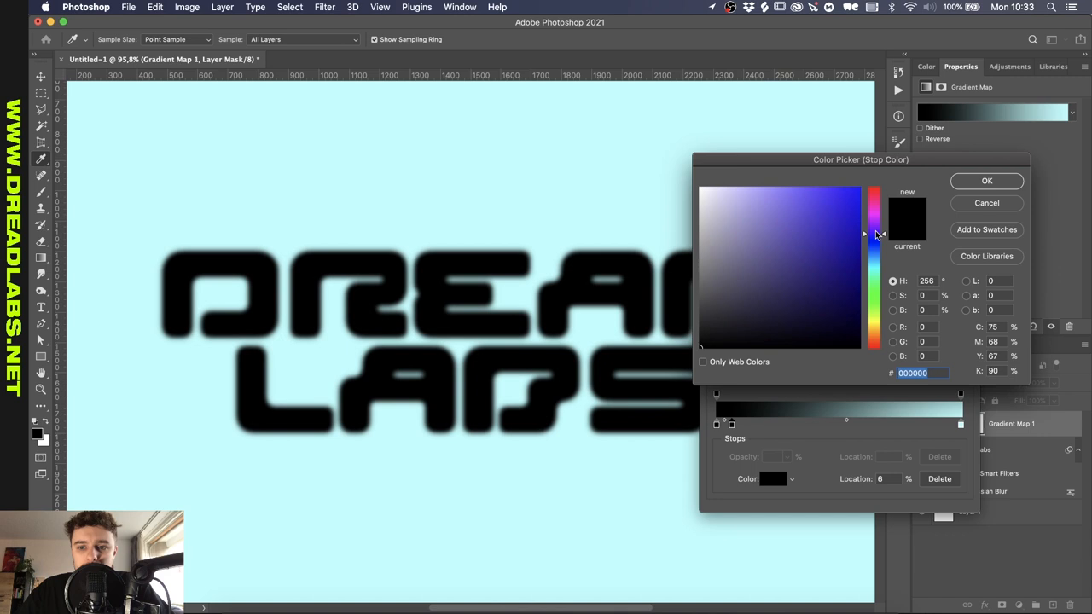
Step: Keep the dark end black and add a dark purple stop around 18% for the text
click(863, 316)
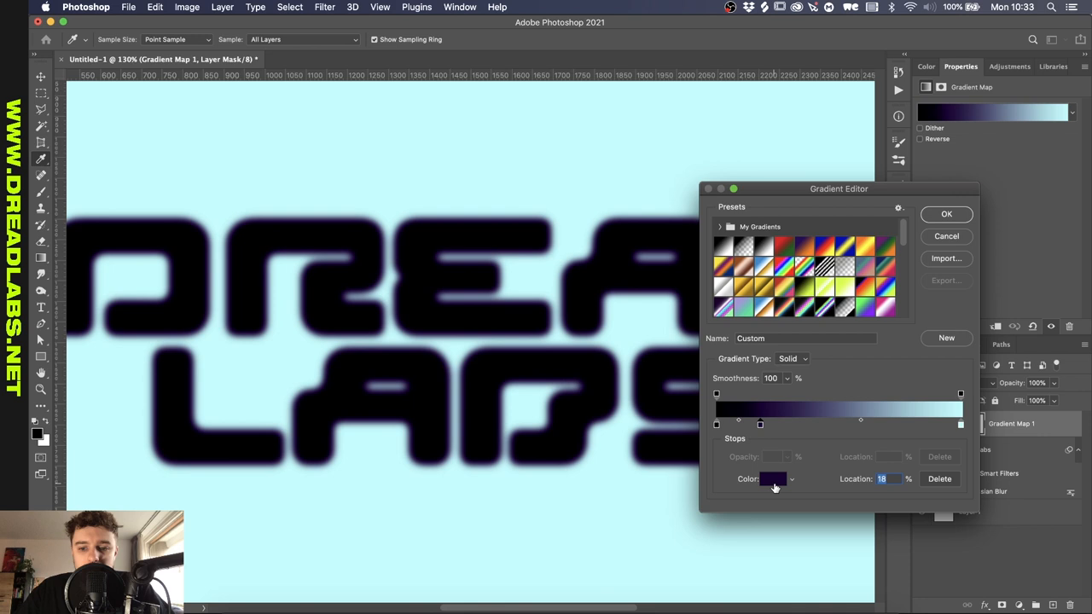
click(772, 477)
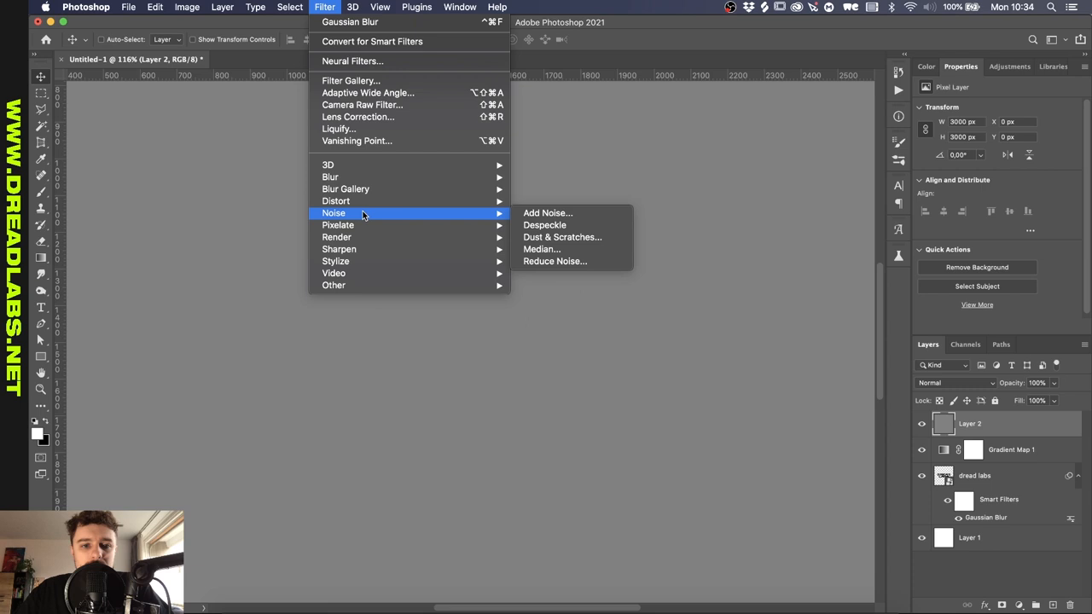
Step: Run Add Noise on the new grey-filled layer to create a grain texture
click(545, 211)
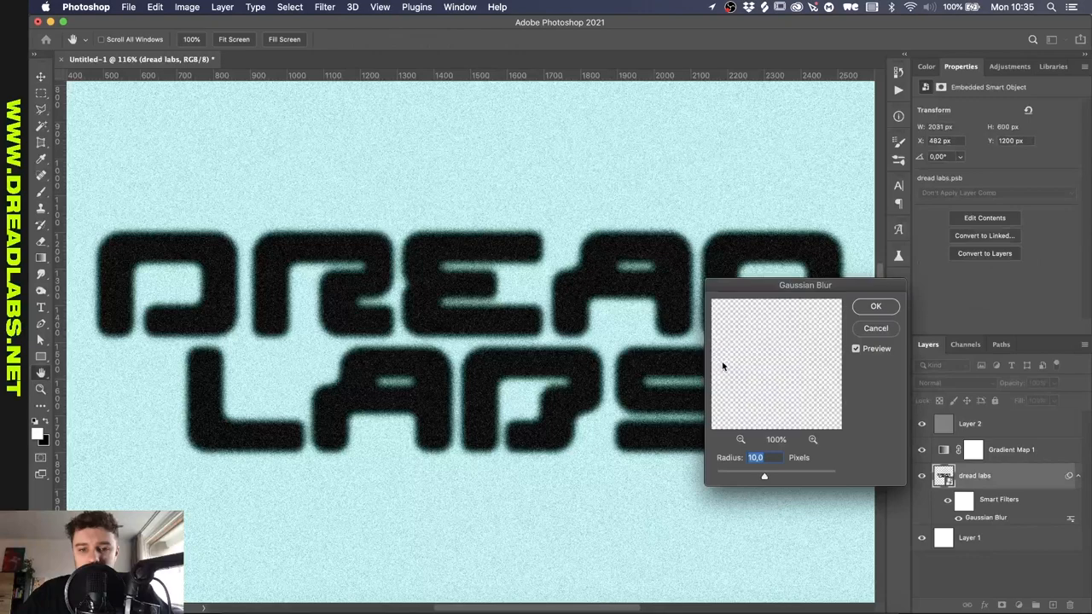
Step: Confirm the re-tuned text blur and choose a darker purple for the gradient stop
click(875, 307)
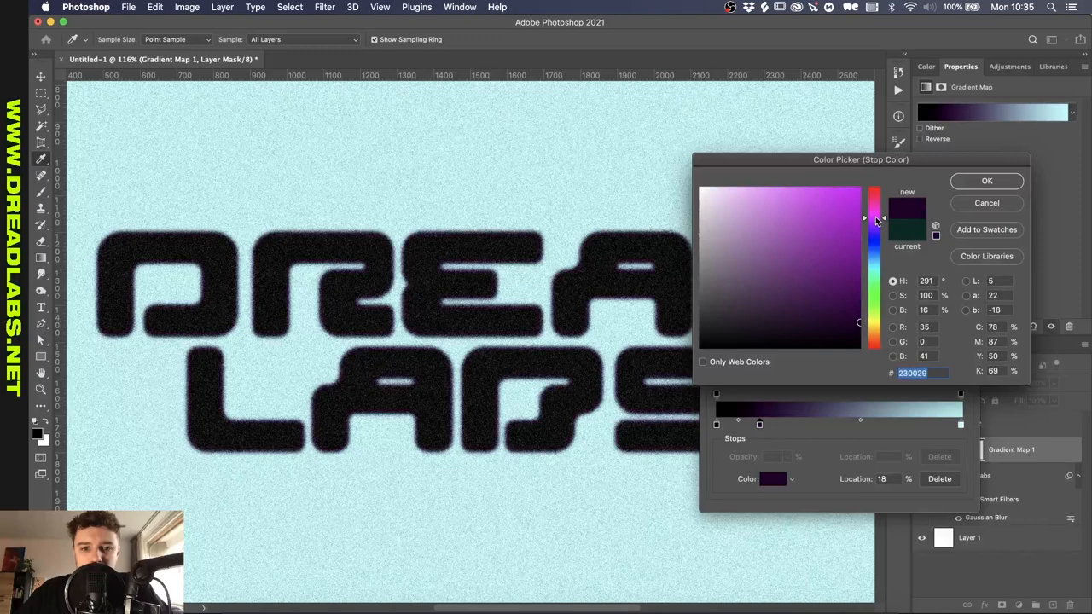
click(986, 181)
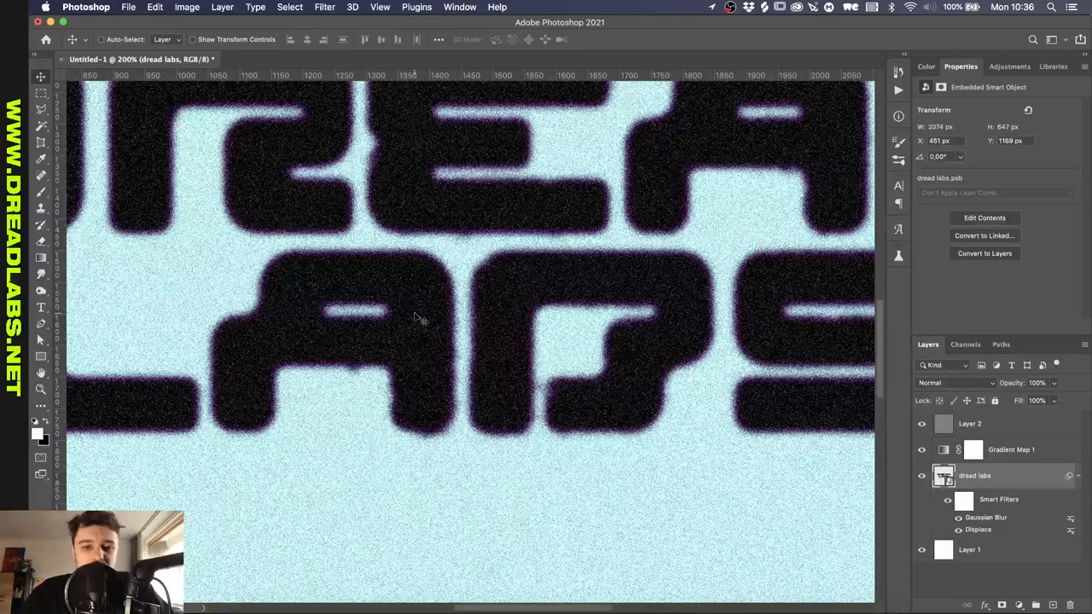
Step: Displace the text edges, dismiss the preview warning and reduce the Gaussian Blur radius beneath it
double_click(980, 528)
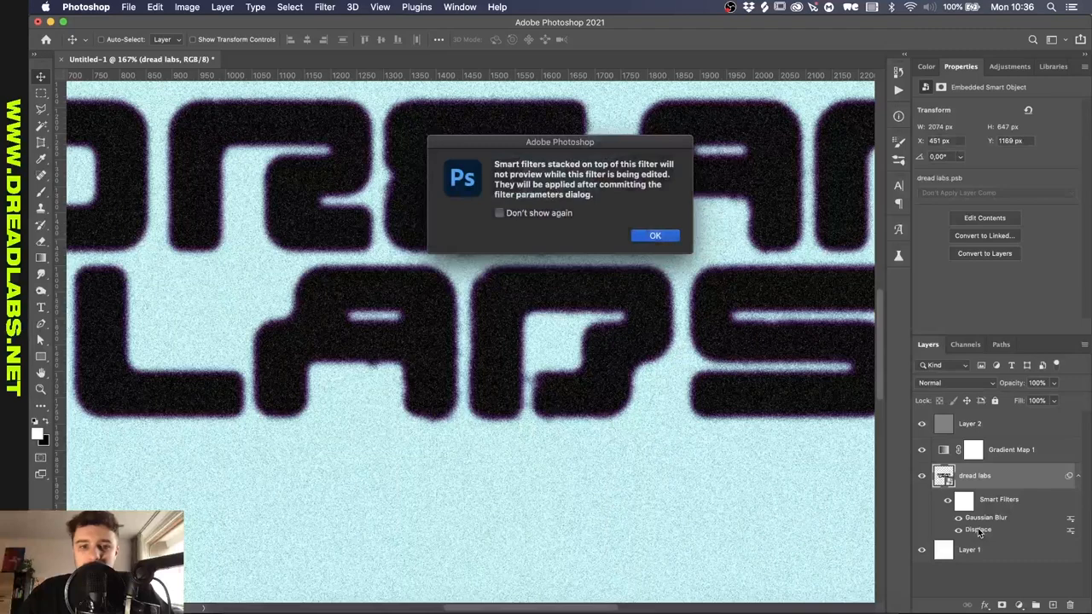
click(655, 235)
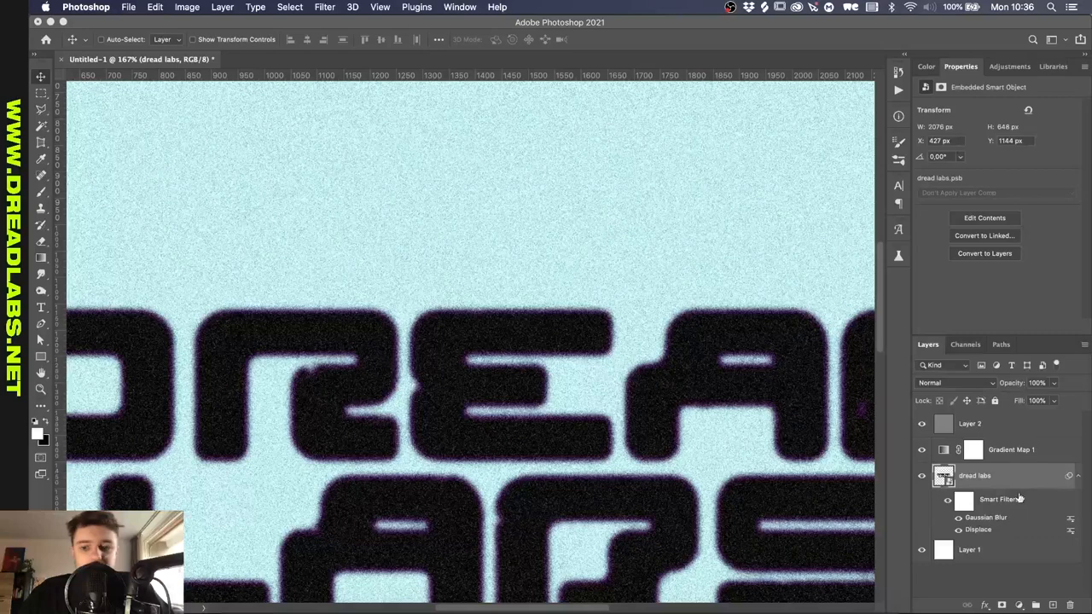
double_click(986, 517)
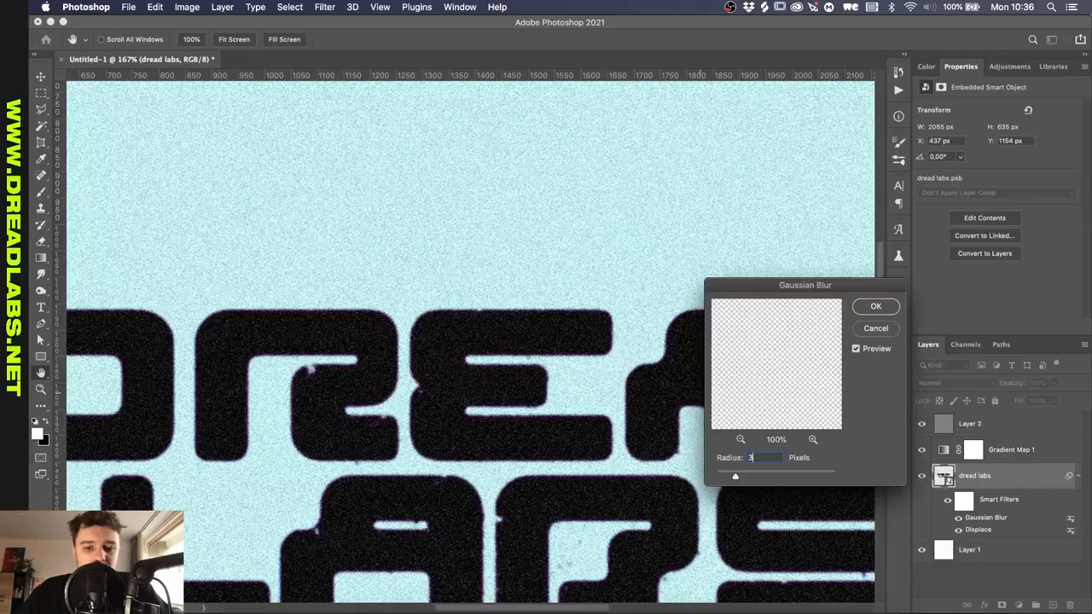
click(875, 307)
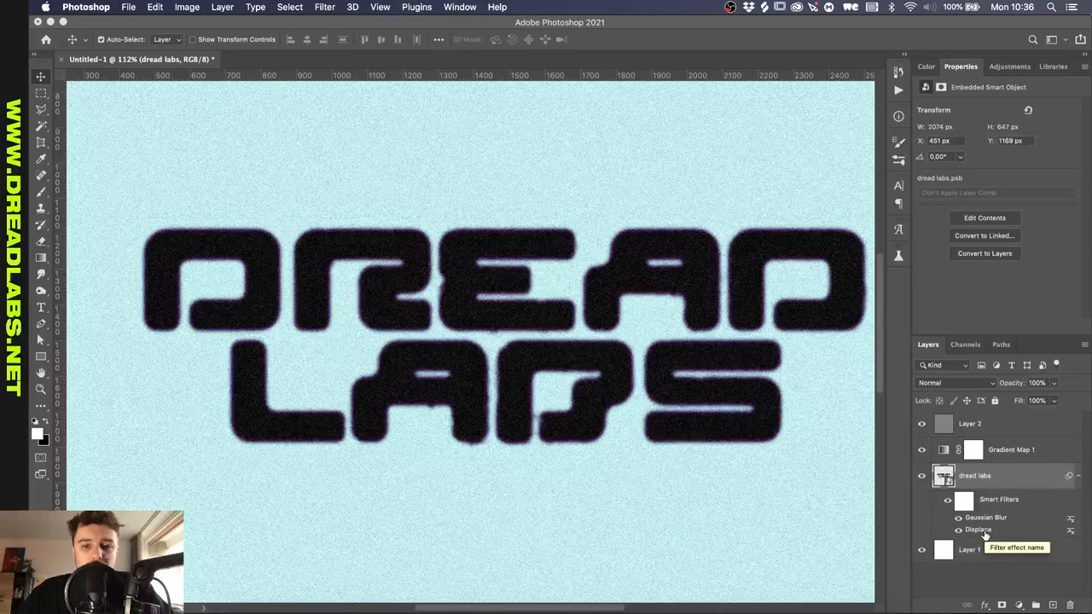
click(325, 7)
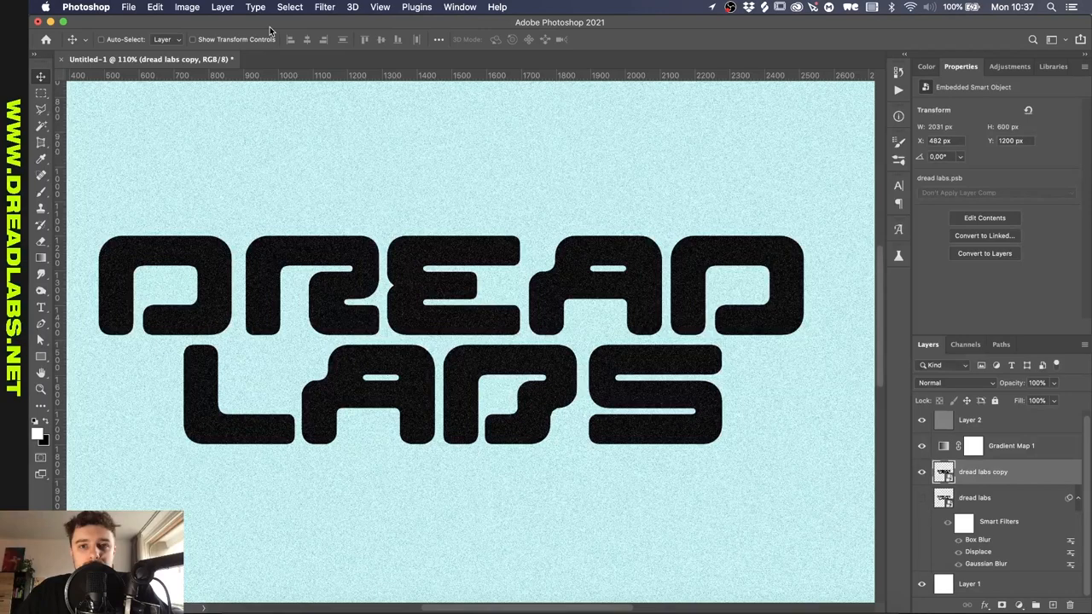
Step: Bring up the Filter menu for the duplicated 'dread labs copy' layer
click(324, 7)
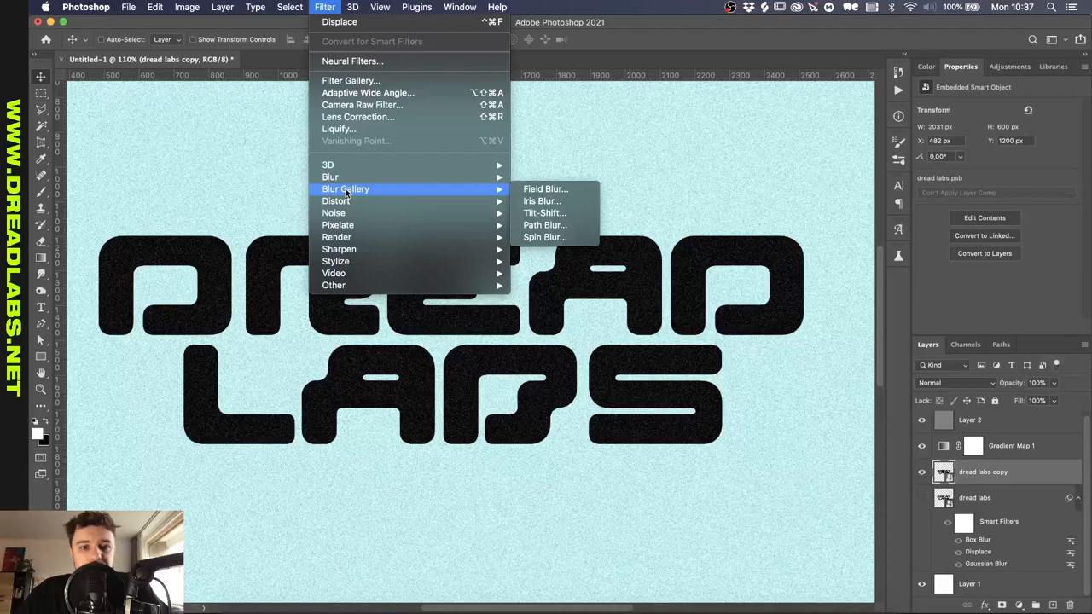
Step: Field-blur the copied text with pins so the lower left of LABS smears into purple
click(544, 187)
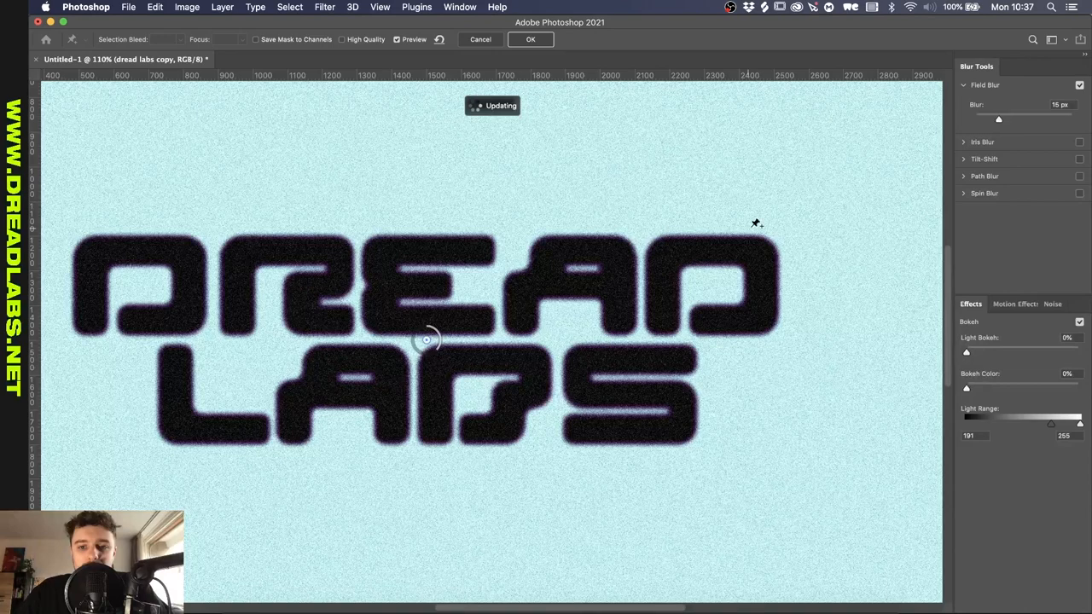
drag(426, 339, 273, 437)
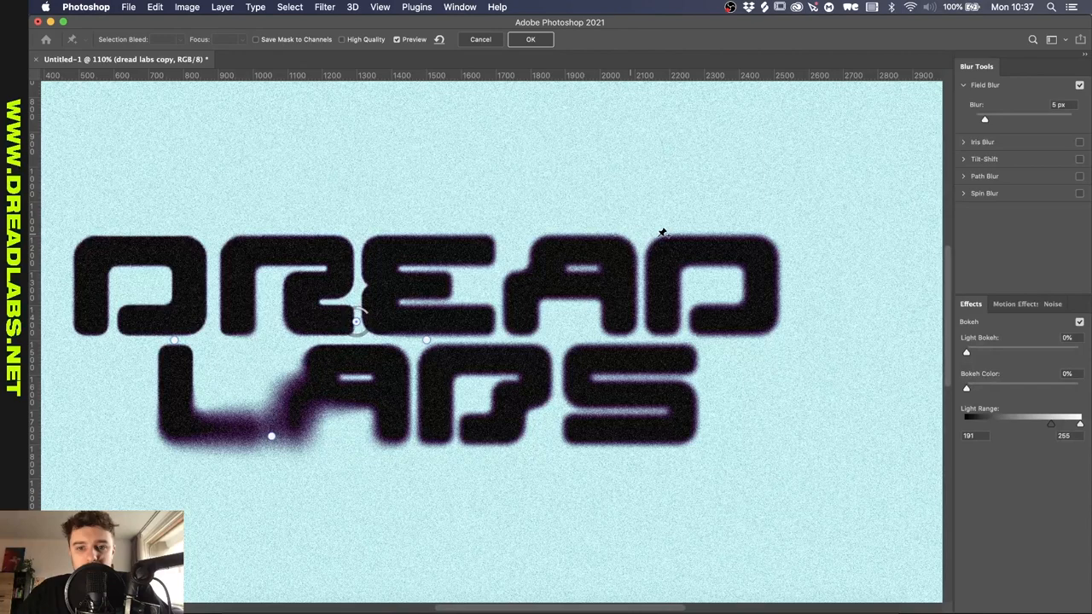
click(529, 40)
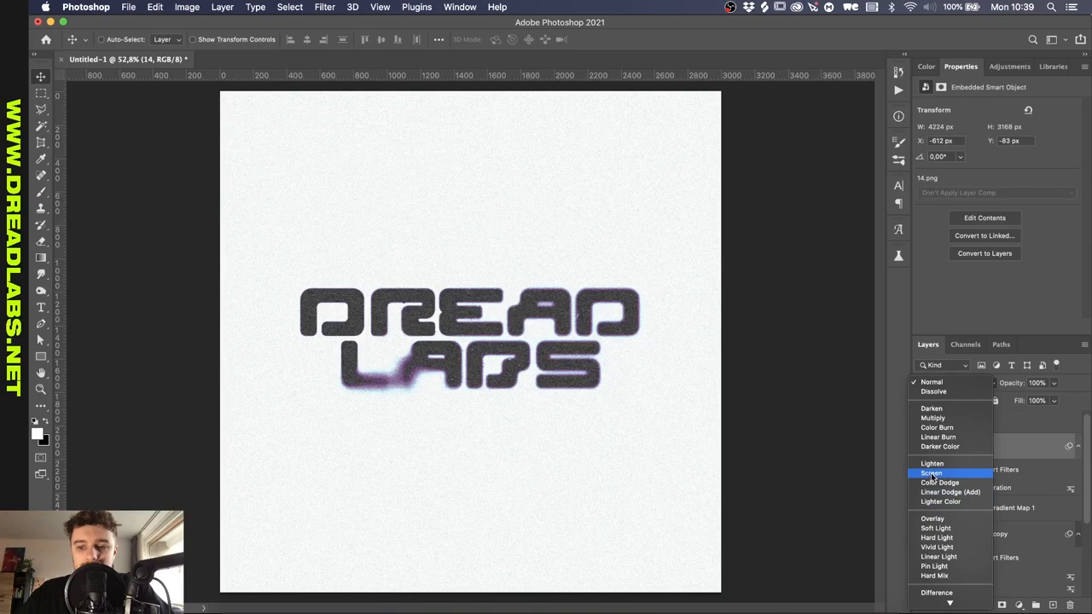
Step: Blend the placed paper texture layer over the artwork in Screen mode
click(932, 473)
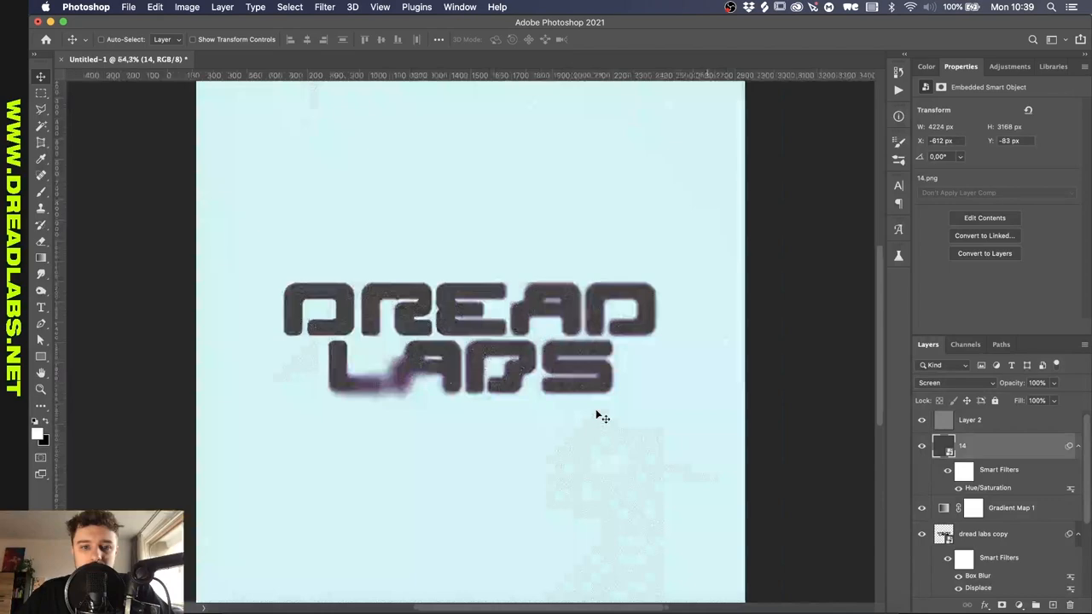